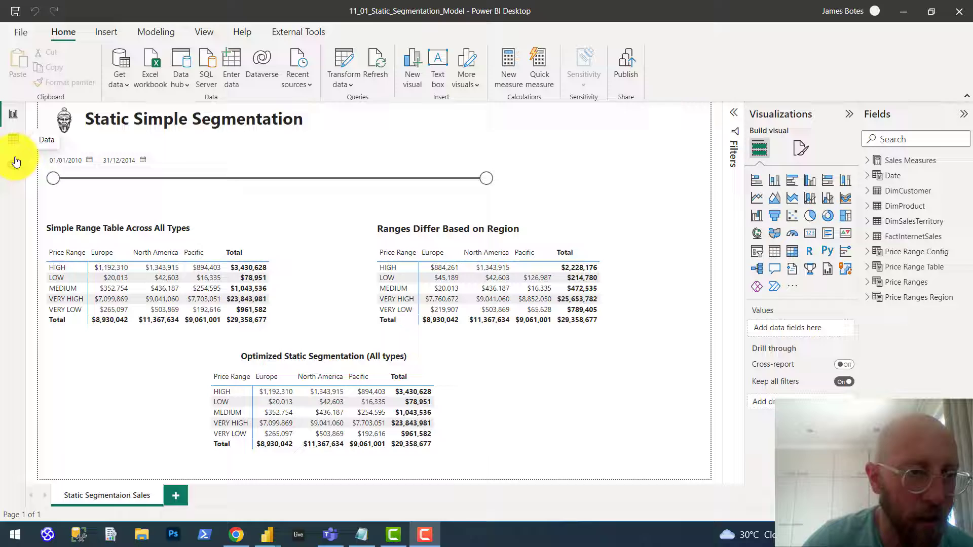
# Step: Browse the Data and Model views, then narrow the date slicer to 27/07/2010–15/11/2011
pyautogui.click(12, 136)
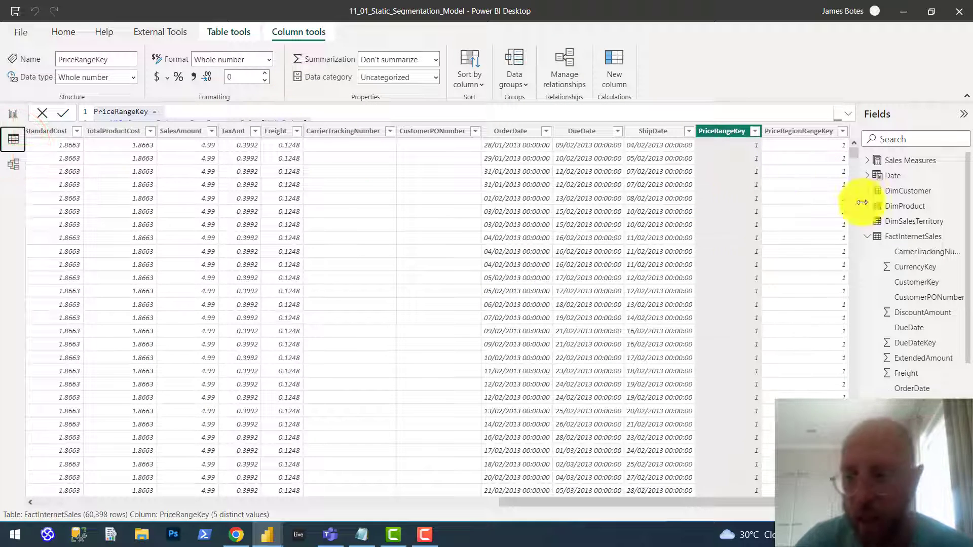
pyautogui.click(13, 164)
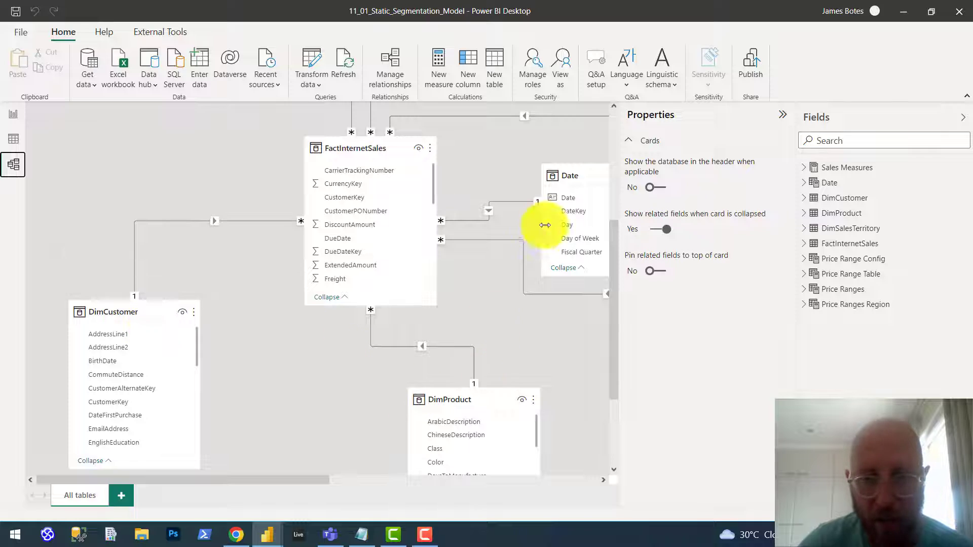
pyautogui.click(13, 138)
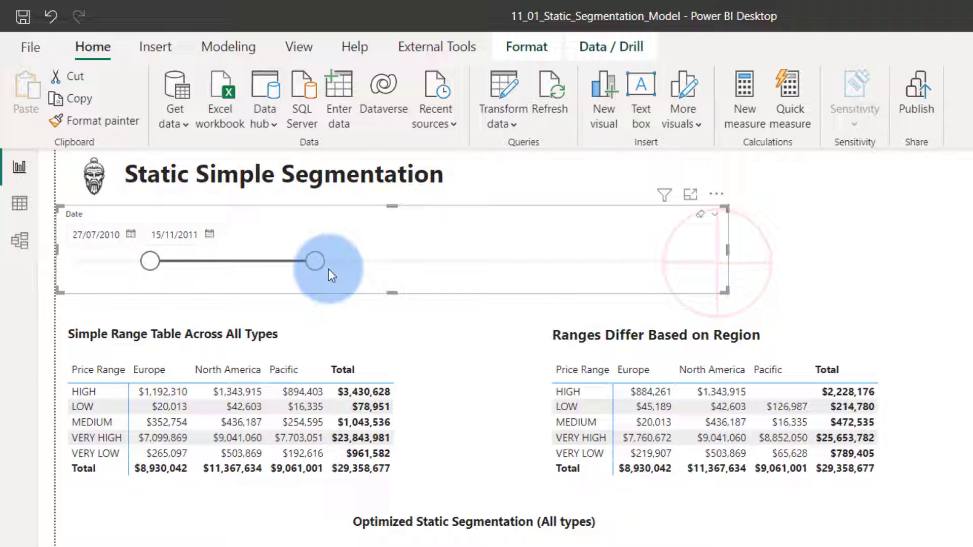
pyautogui.moveTo(311, 262); pyautogui.dragTo(321, 261)
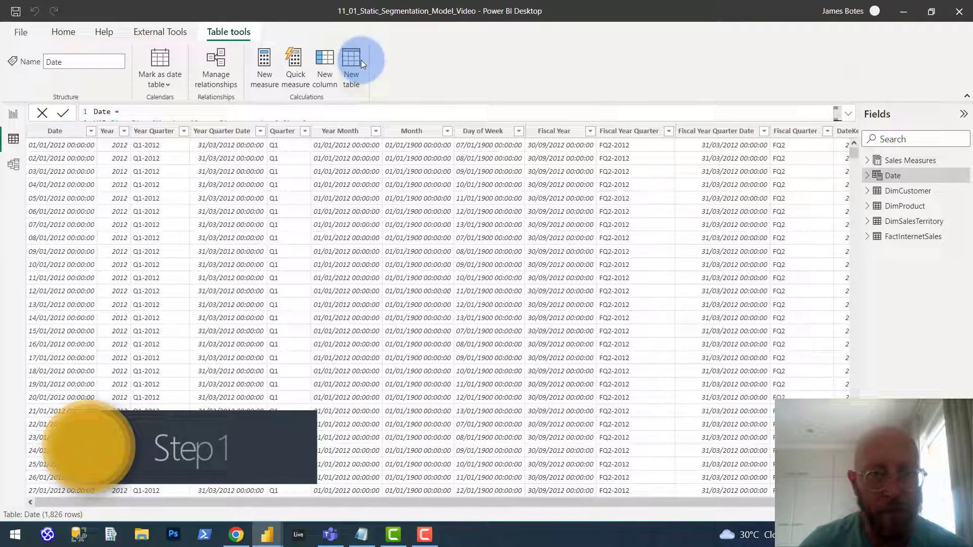
# Step: Create the Price Ranges DATATABLE with five bands, VERY LOW to VERY HIGH, each with Min and Max Price
pyautogui.click(351, 61)
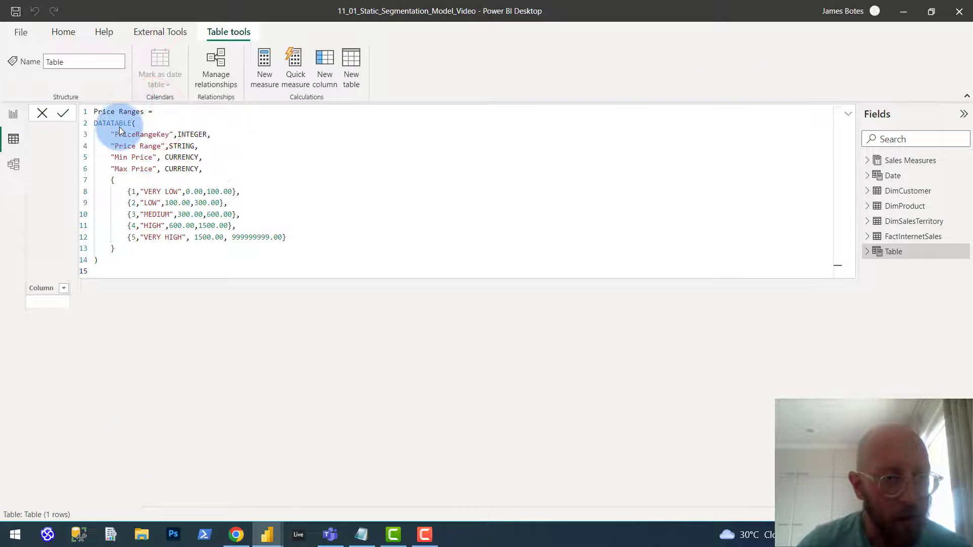
pyautogui.doubleClick(113, 123)
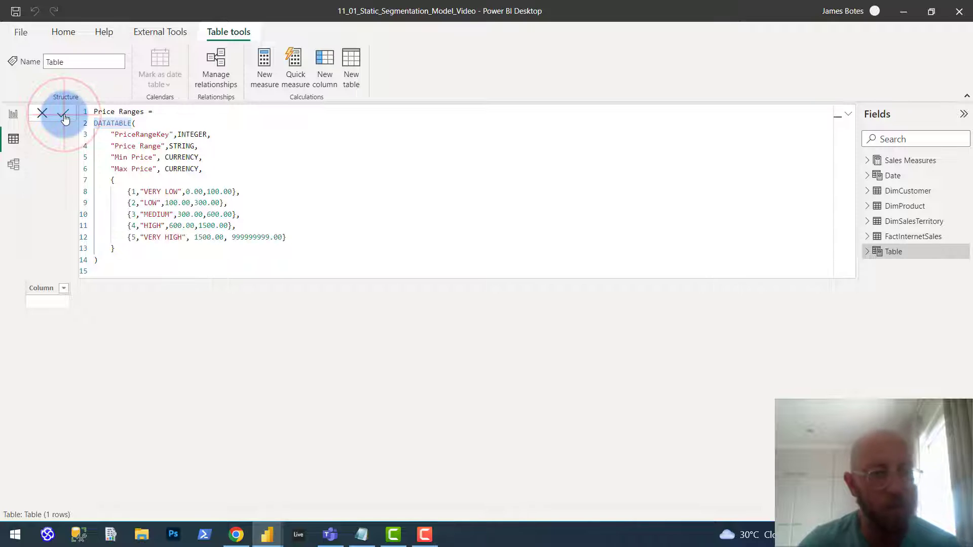
pyautogui.click(63, 114)
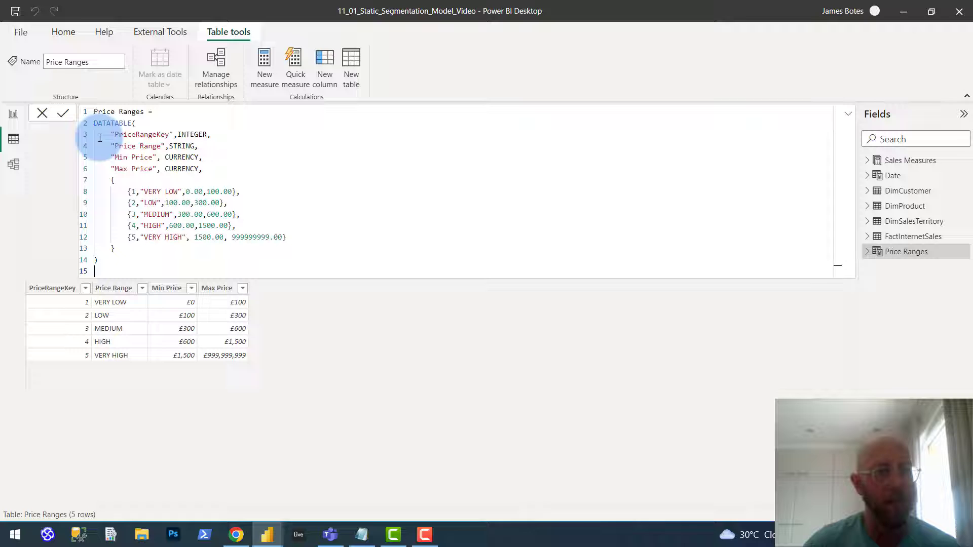
pyautogui.doubleClick(113, 122)
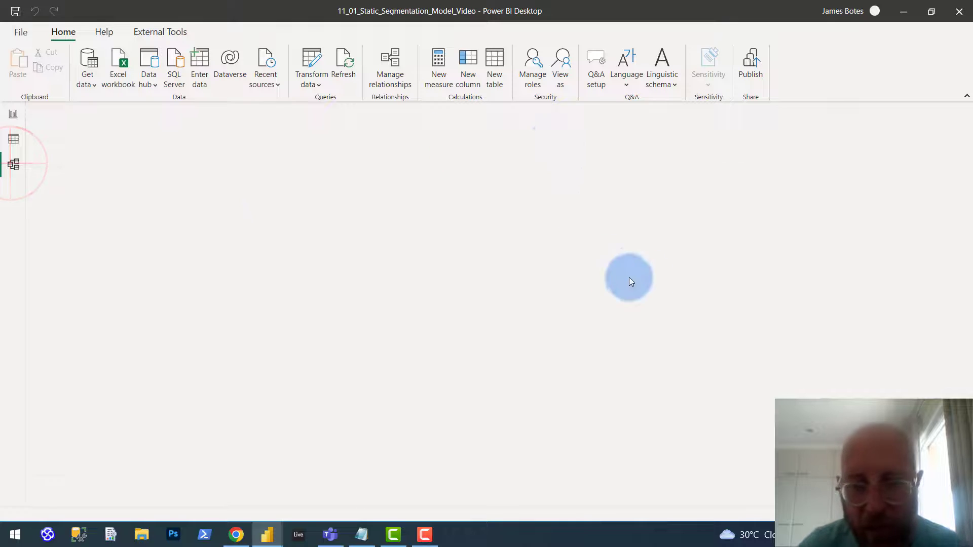
# Step: Check the unrelated Price Ranges table in the model, then show FactInternetSales' rows in Data view
pyautogui.click(12, 164)
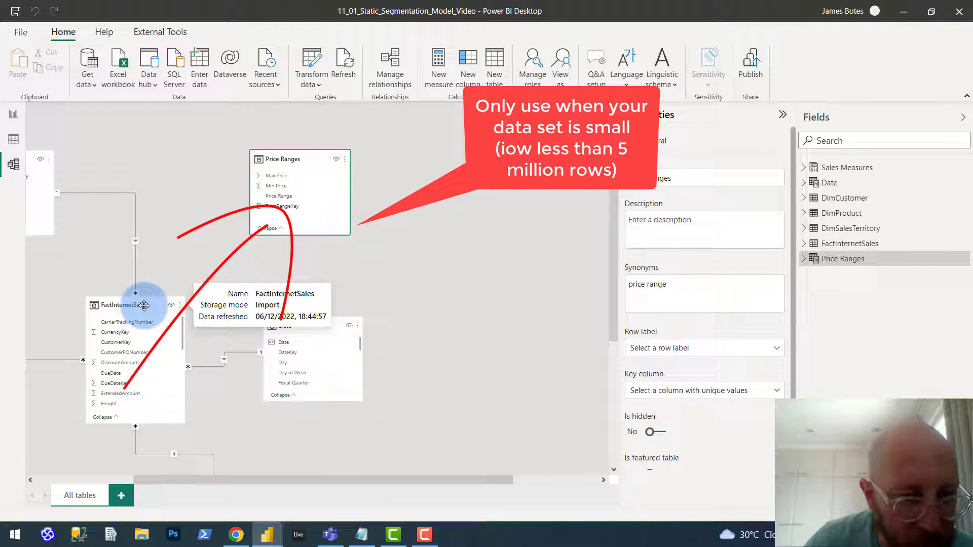
pyautogui.click(124, 305)
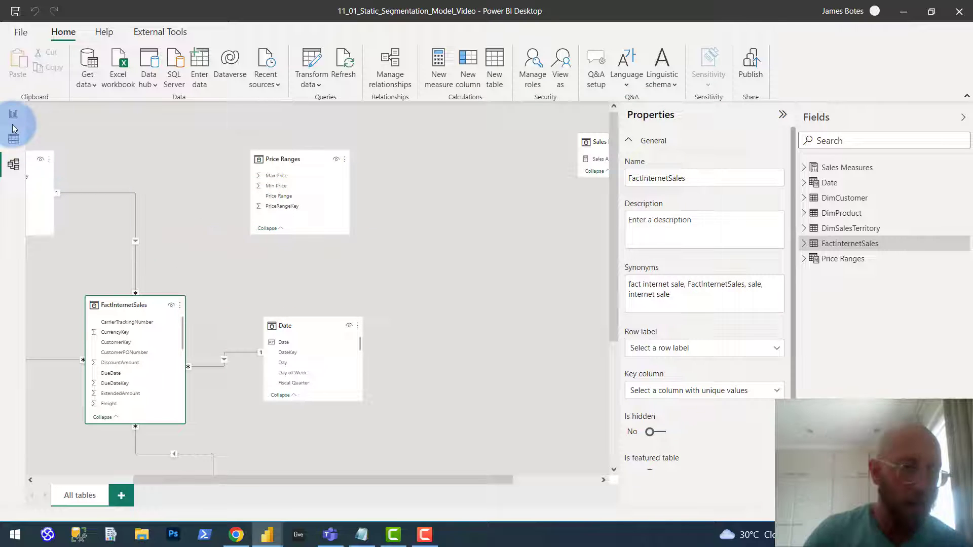
pyautogui.moveTo(14, 138)
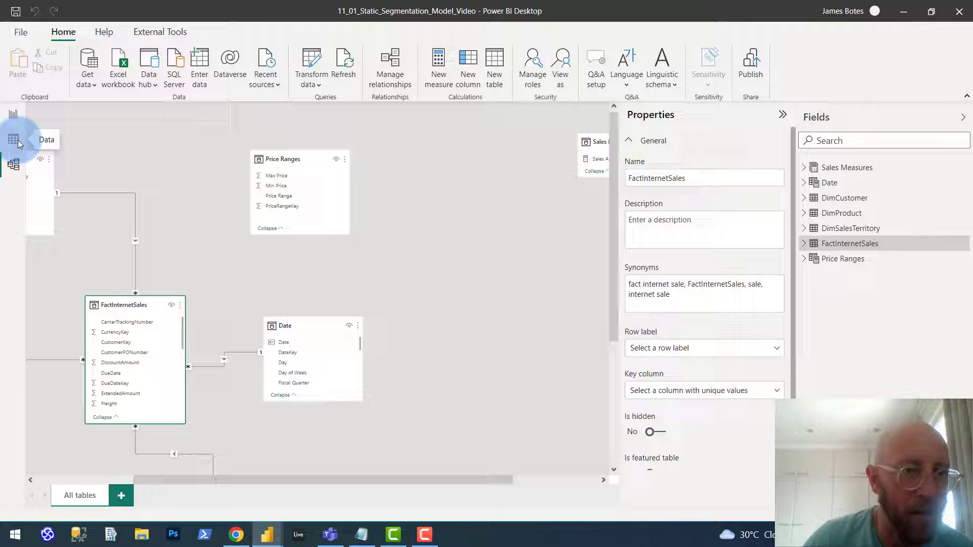
pyautogui.click(12, 139)
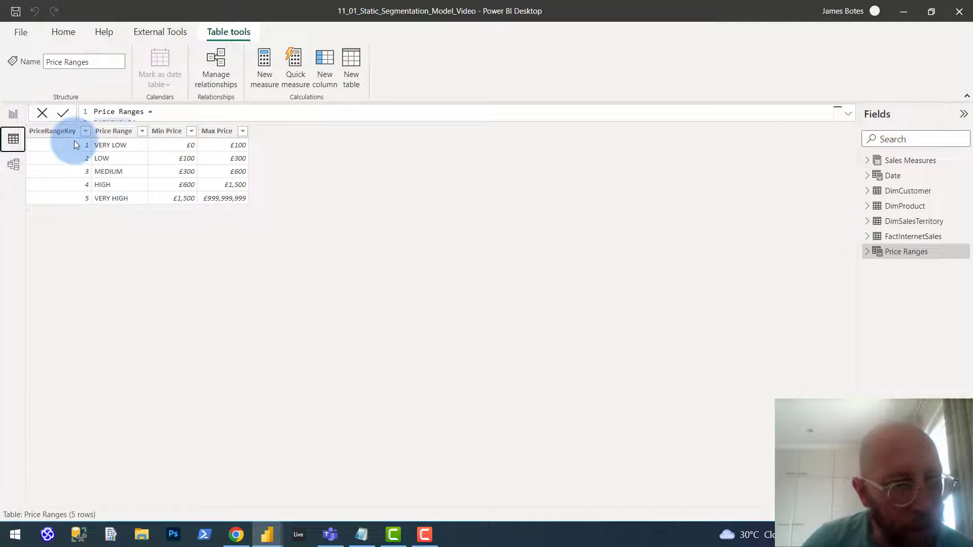
pyautogui.click(12, 164)
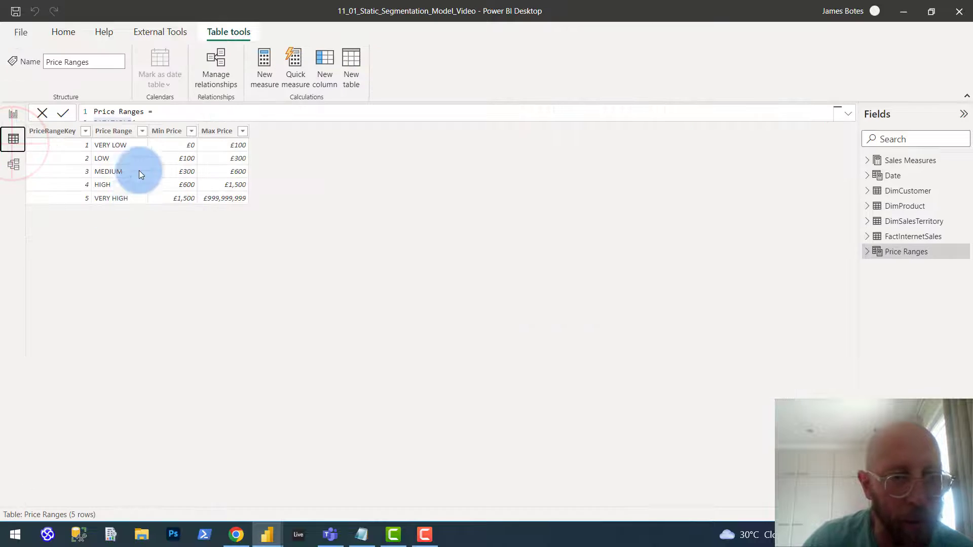
pyautogui.click(912, 236)
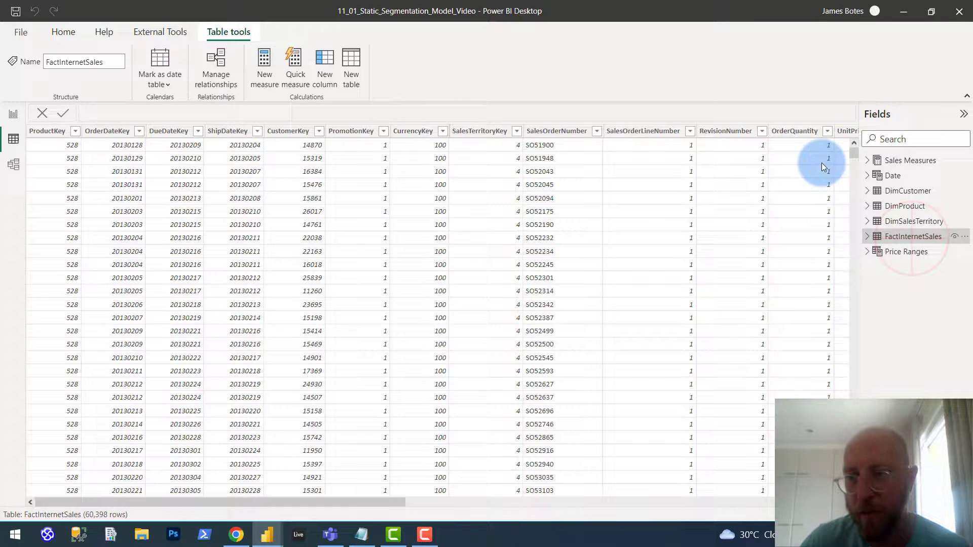
# Step: Start a FactInternetSales calculated column with VAR CurrentPrice from the fact table's price
pyautogui.rightClick(913, 236)
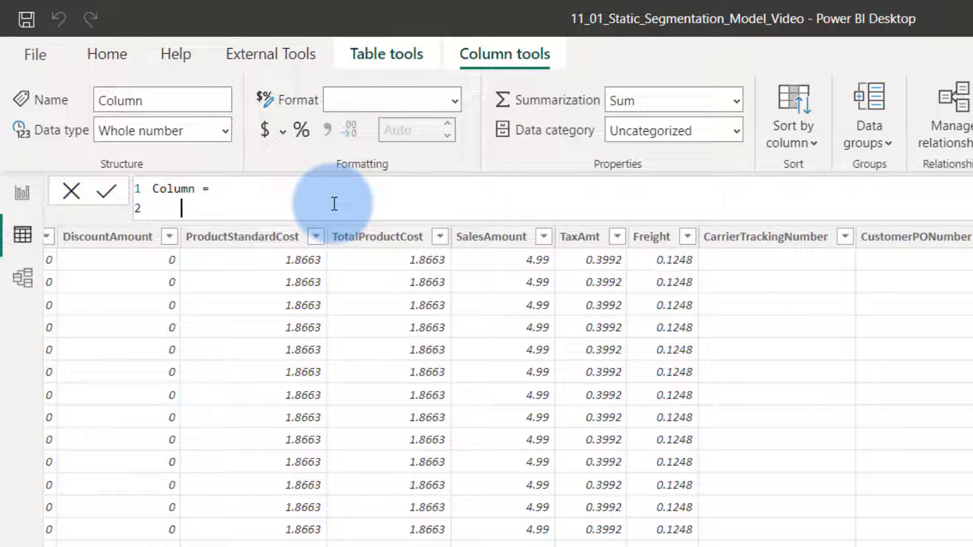
pyautogui.write('VAR')
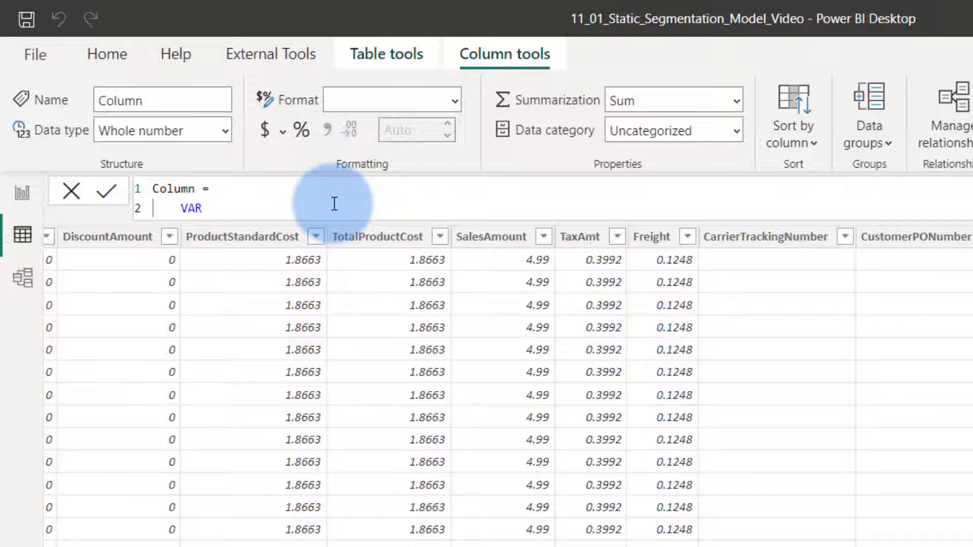
pyautogui.write('CurrentPrice =')
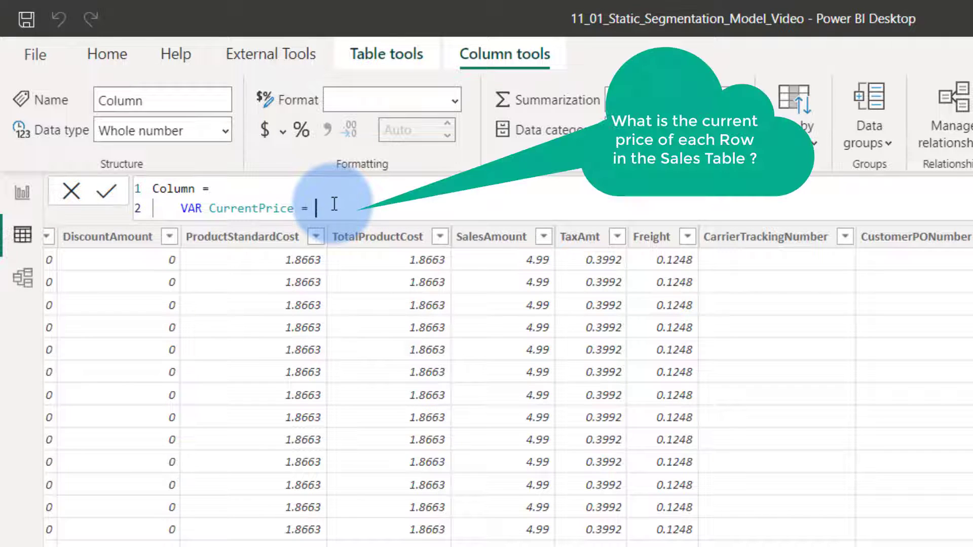
pyautogui.write('FactInternetSales[UnitPrice')
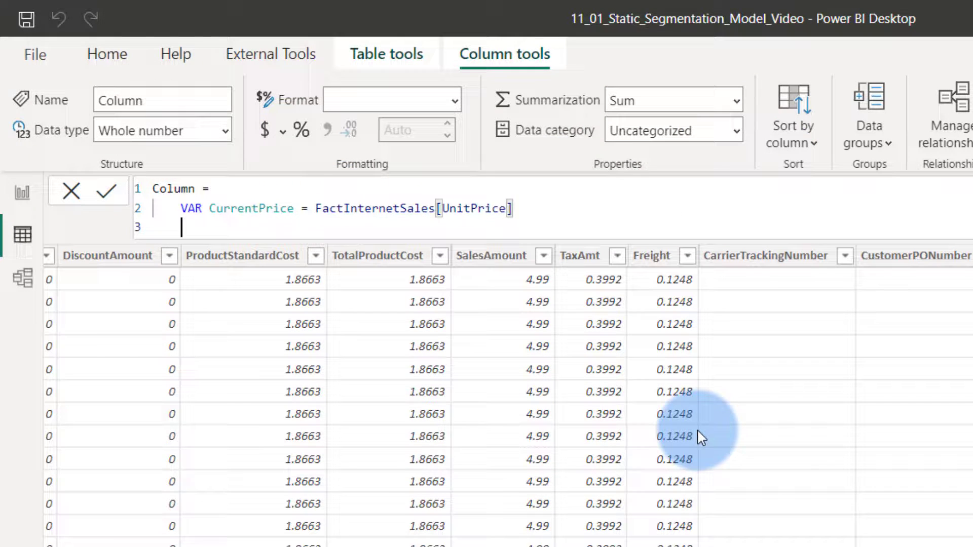
# Step: Define VAR FilterSegment filtering 'Price Ranges' where Min Price < CurrentPrice and Max Price >= CurrentPrice
pyautogui.write('VAR')
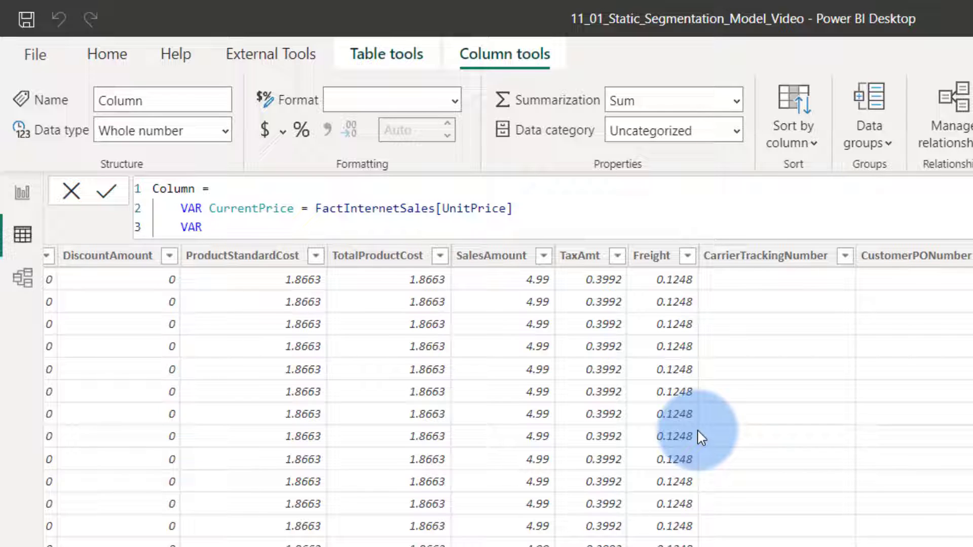
pyautogui.write('Filter')
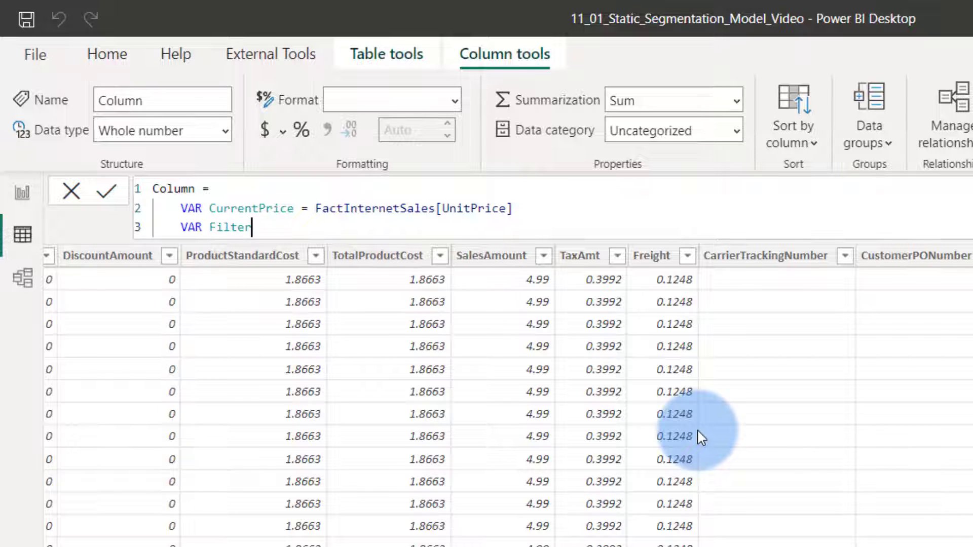
pyautogui.write('Segment =')
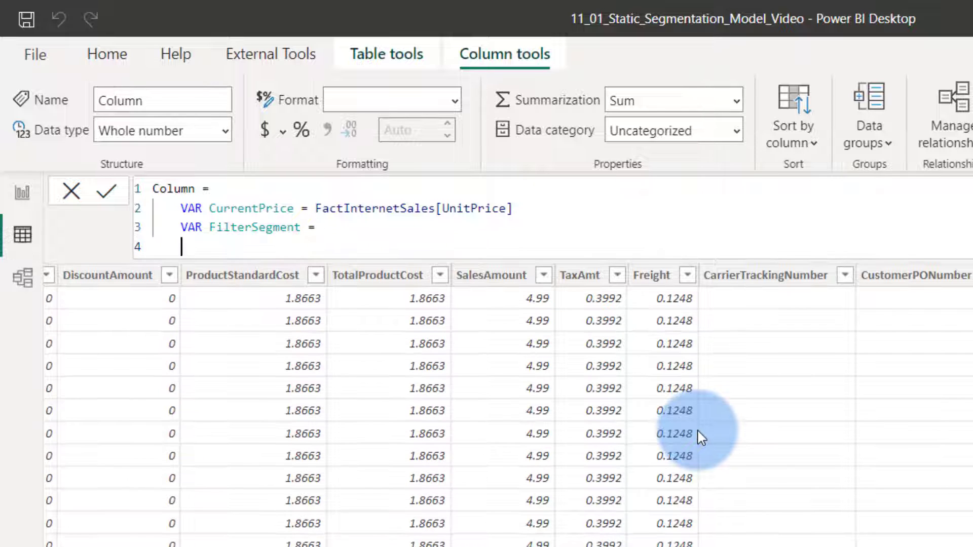
pyautogui.write('FILTER(')
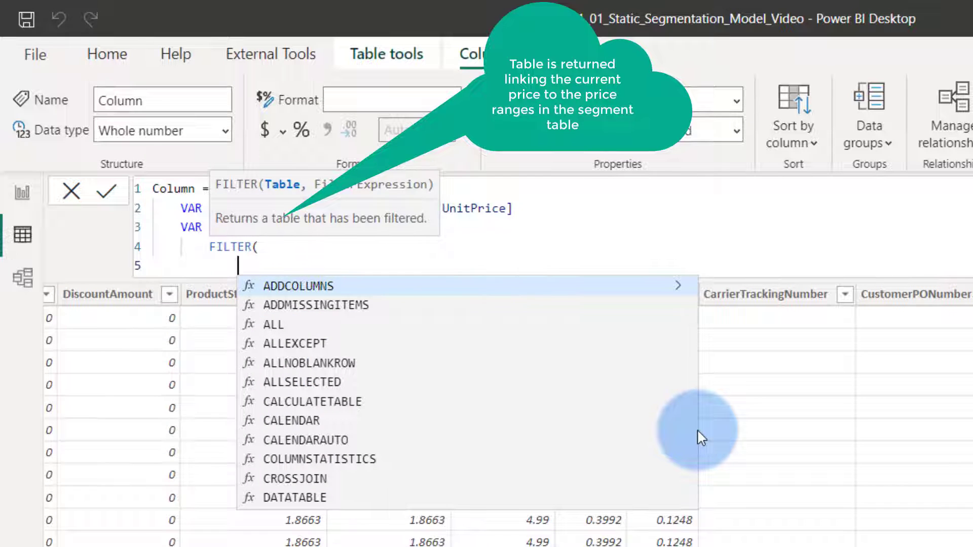
pyautogui.write("'Price")
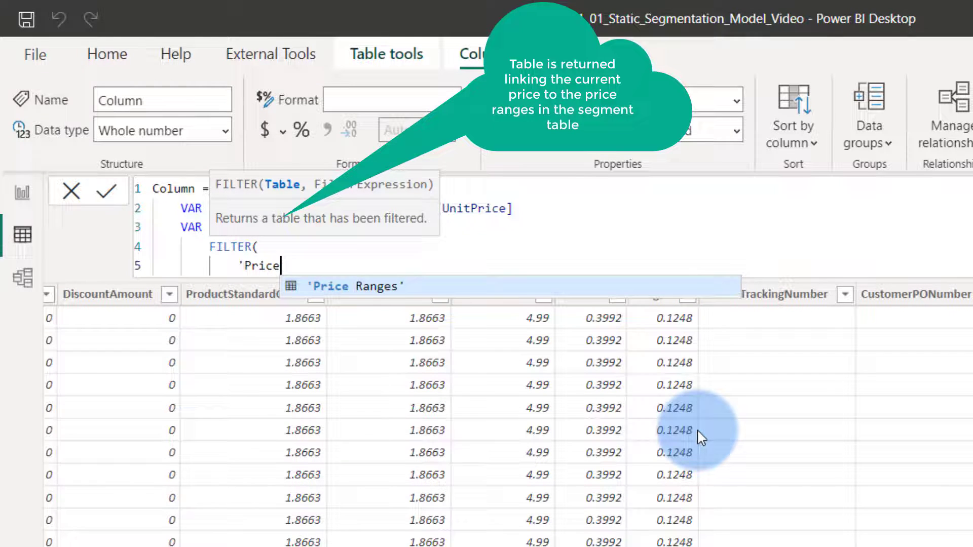
pyautogui.write("'Price Ranges',")
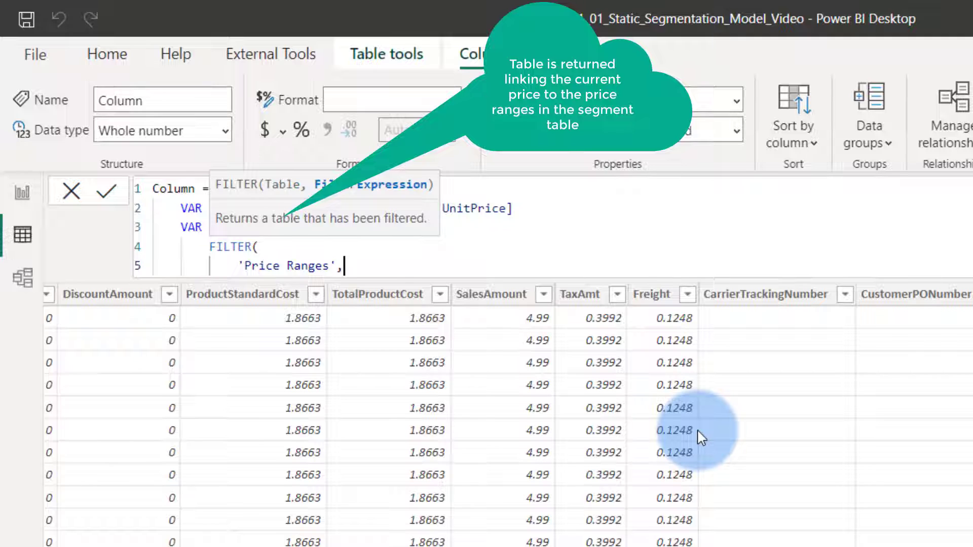
pyautogui.write('AND(')
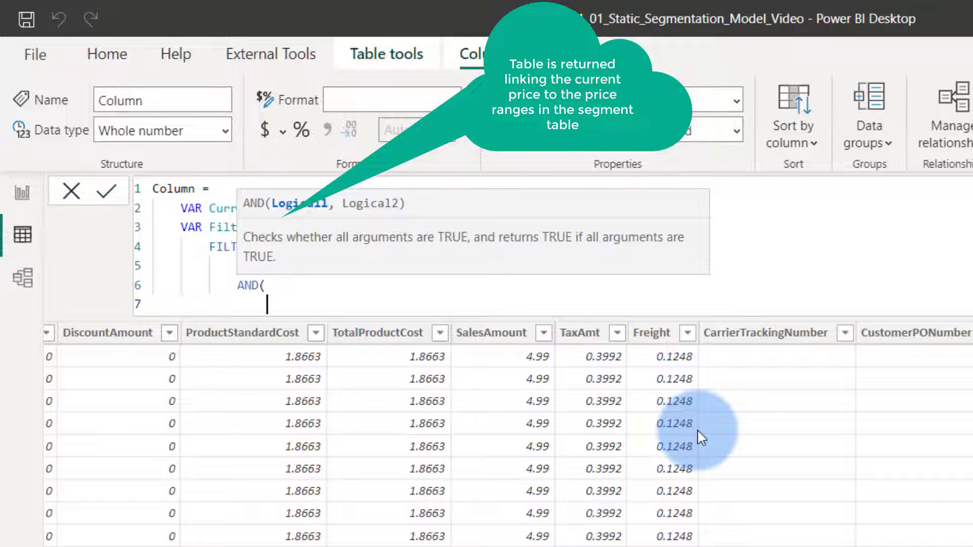
pyautogui.write('Min Price]')
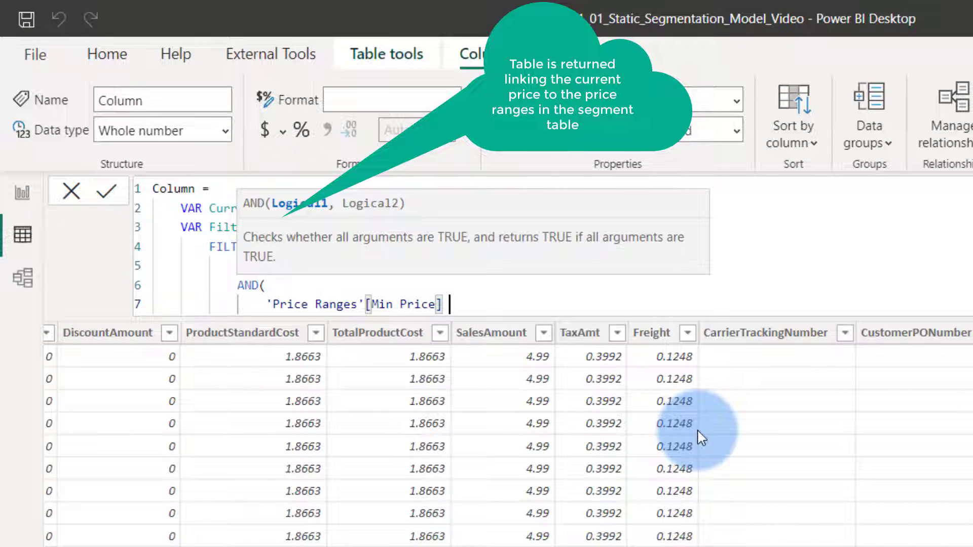
pyautogui.write('<')
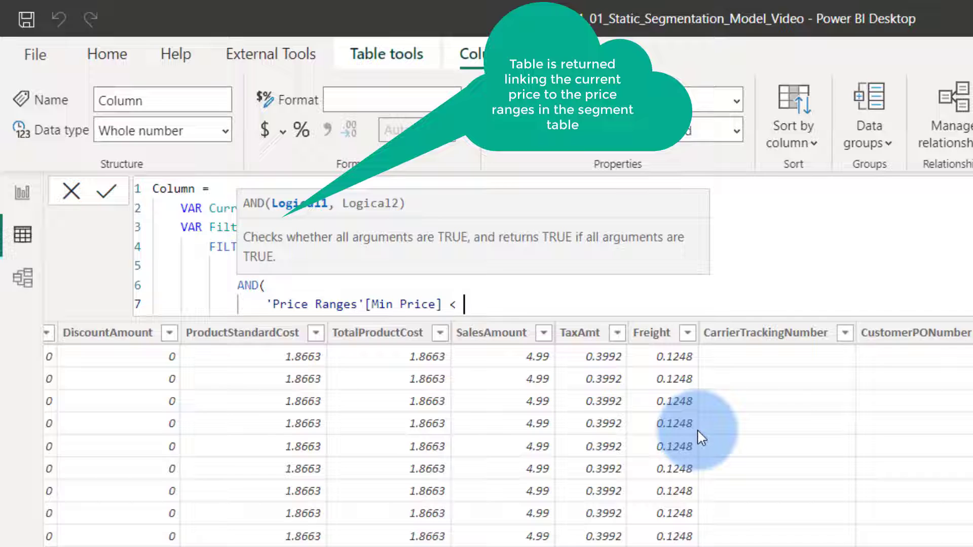
pyautogui.write('CurrentPrice,')
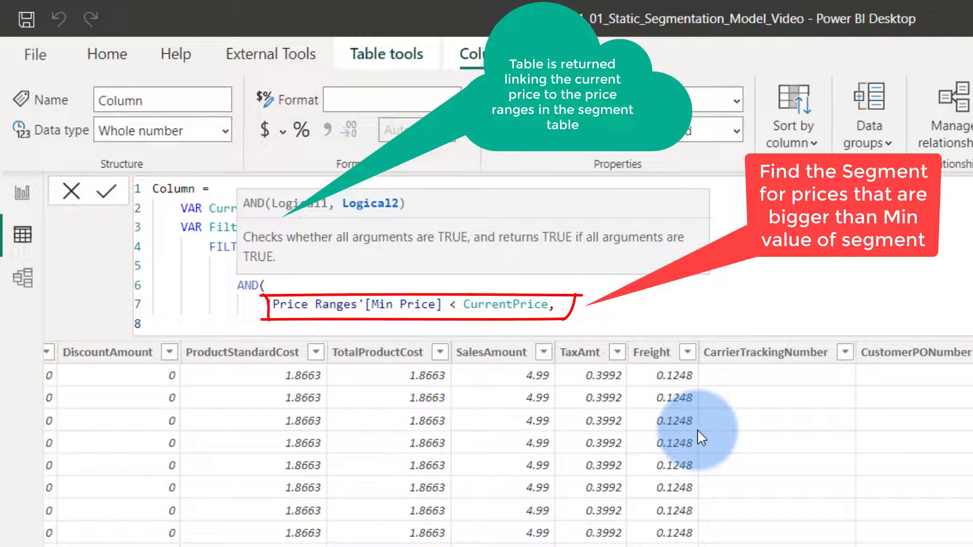
pyautogui.write('[Max Price] >')
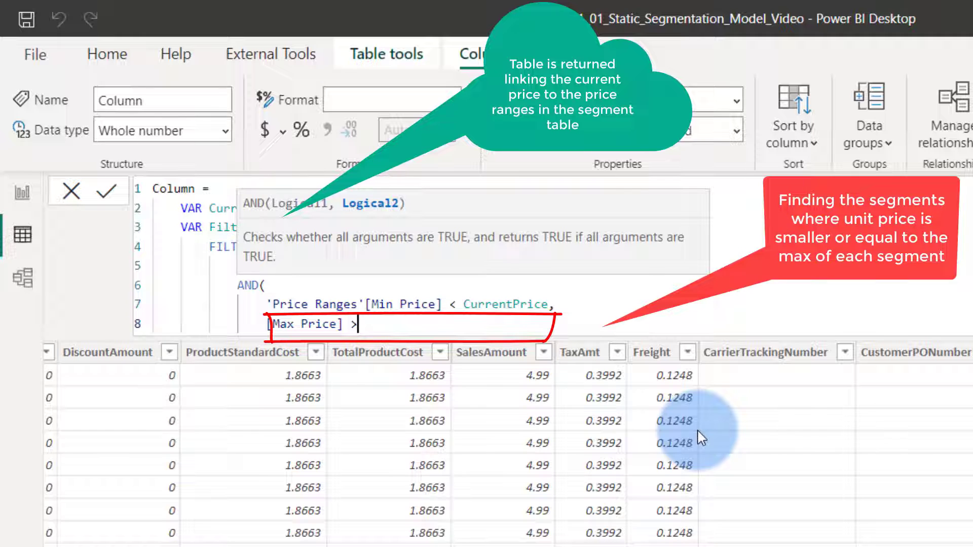
pyautogui.write('= CurrentPrice')
pyautogui.write('VAR')
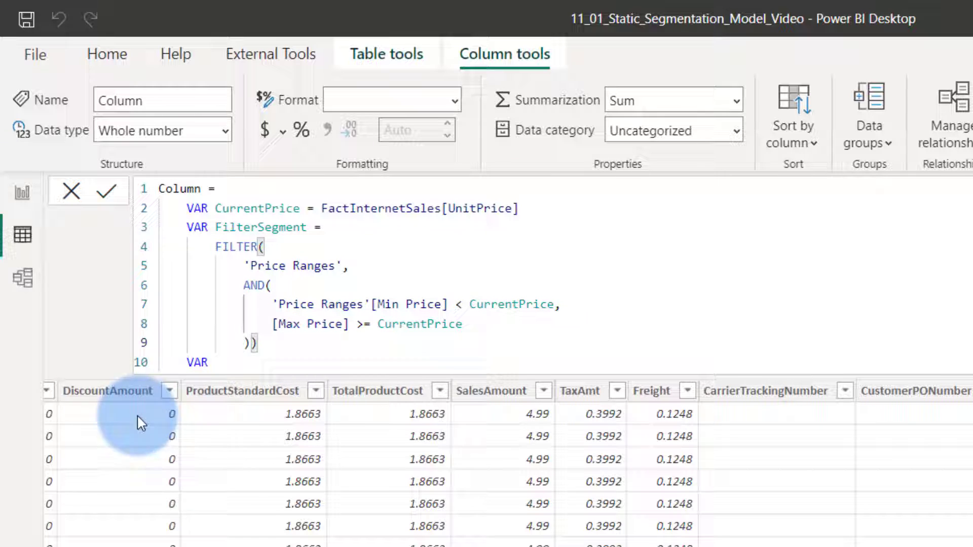
pyautogui.moveTo(343, 383)
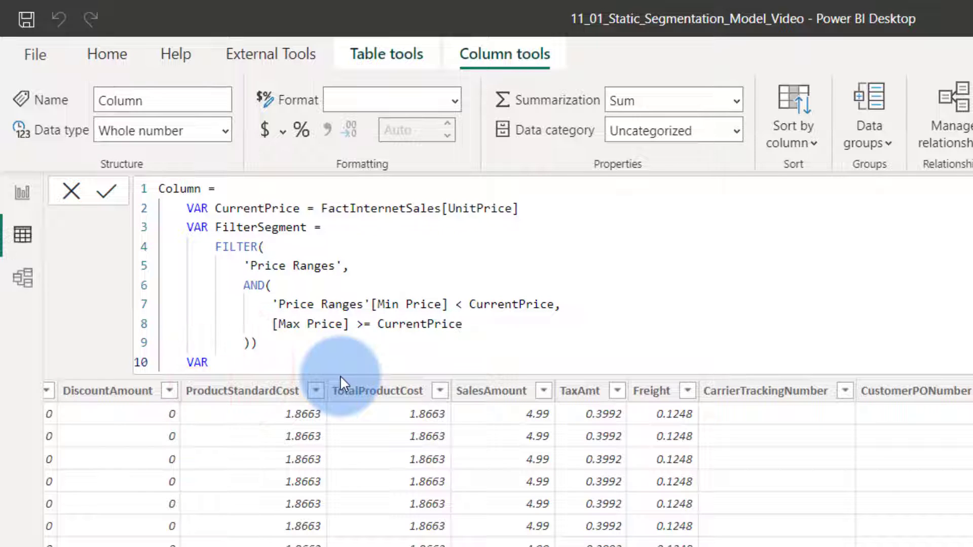
# Step: Define VAR FilterPriceRangeKey = CALCULATETABLE(DISTINCT('Price Ranges'[PriceRangeKey]), FilterSegment) and start a new VAR
pyautogui.write('Filter')
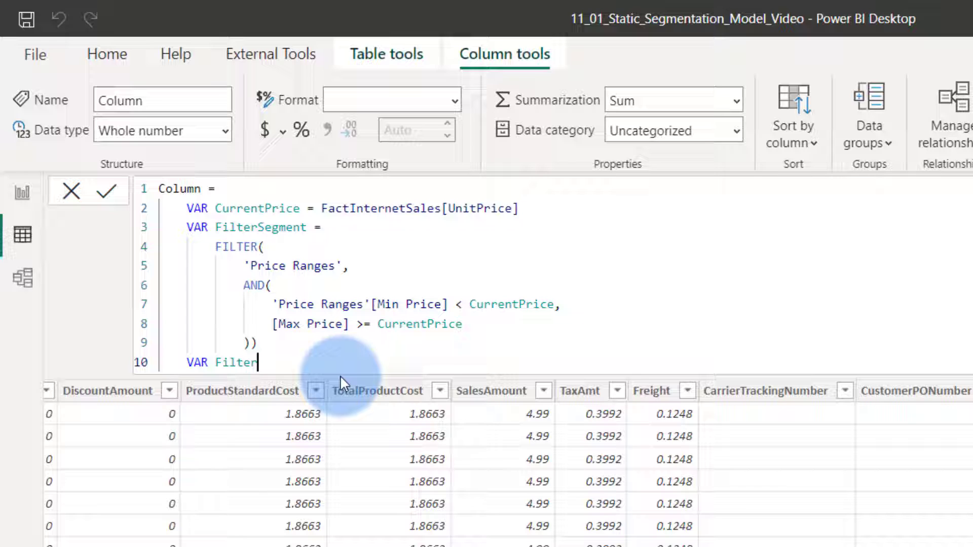
pyautogui.write('Price')
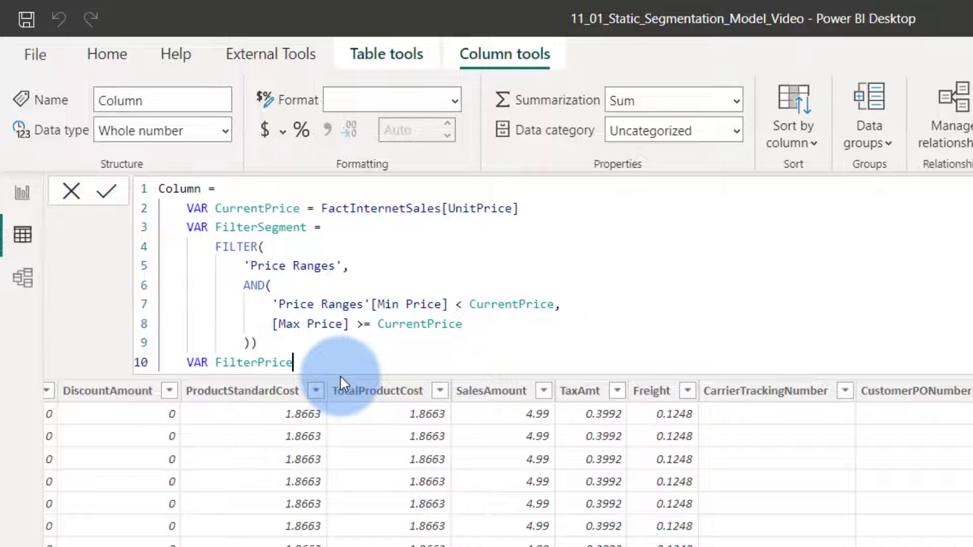
pyautogui.write('RangeKey =')
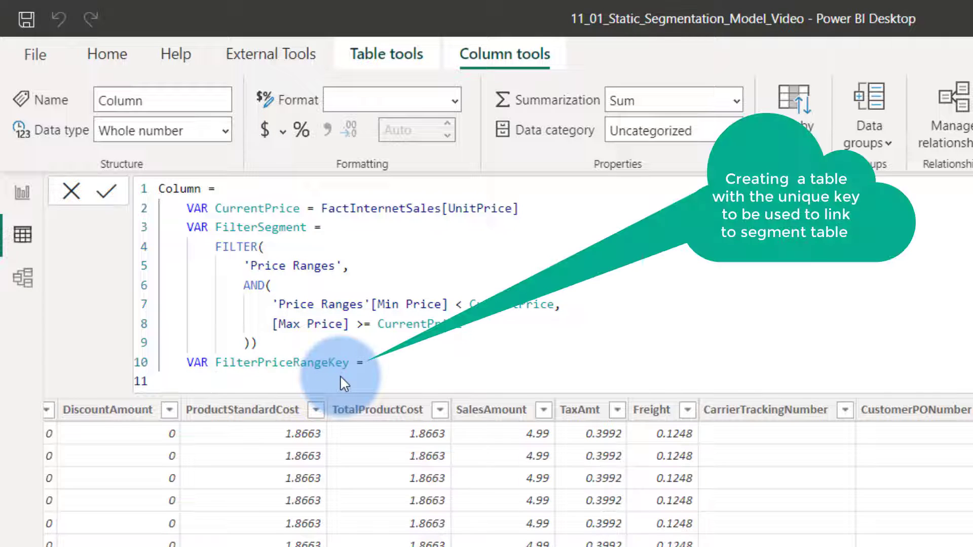
pyautogui.write('CALCULATETABLE(')
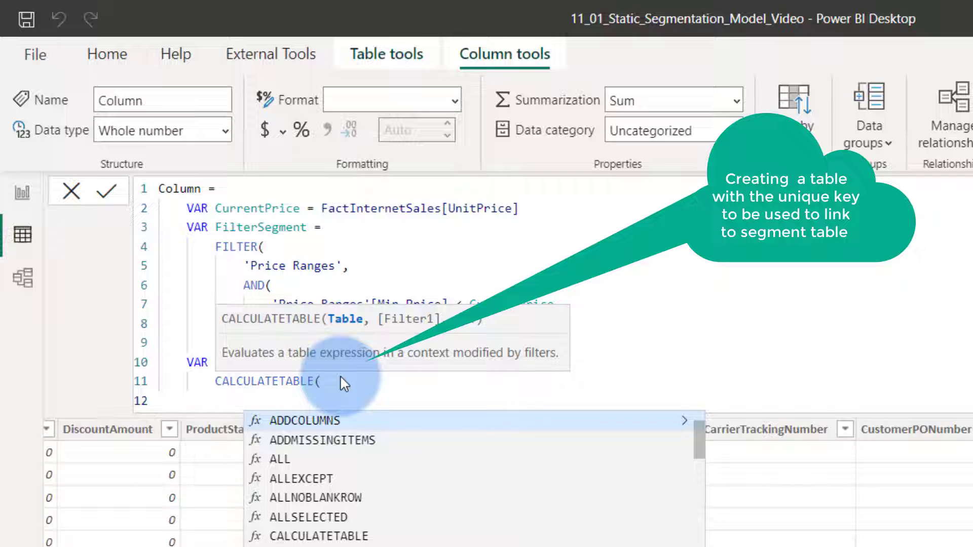
pyautogui.write('DISTINCT(')
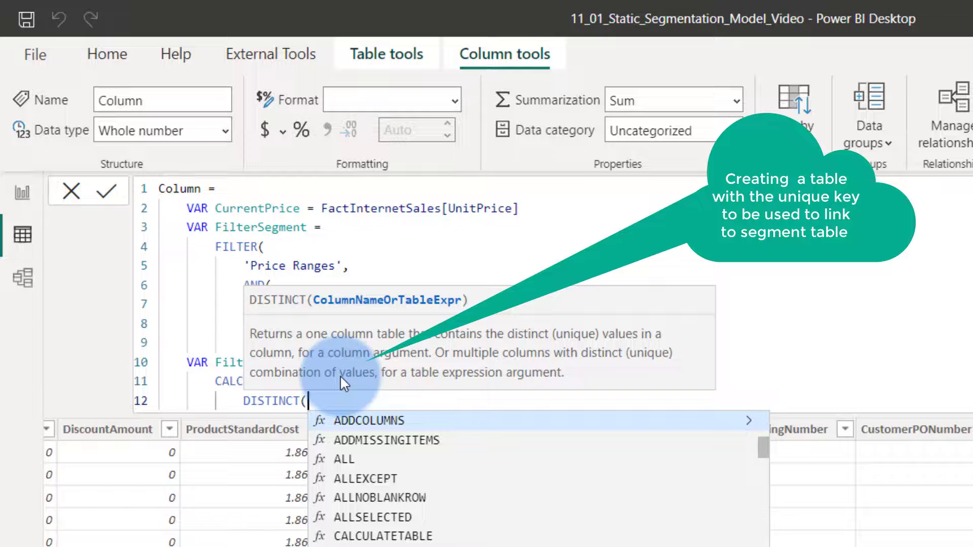
pyautogui.write("Price Ranges'[PriceRangeKey]),")
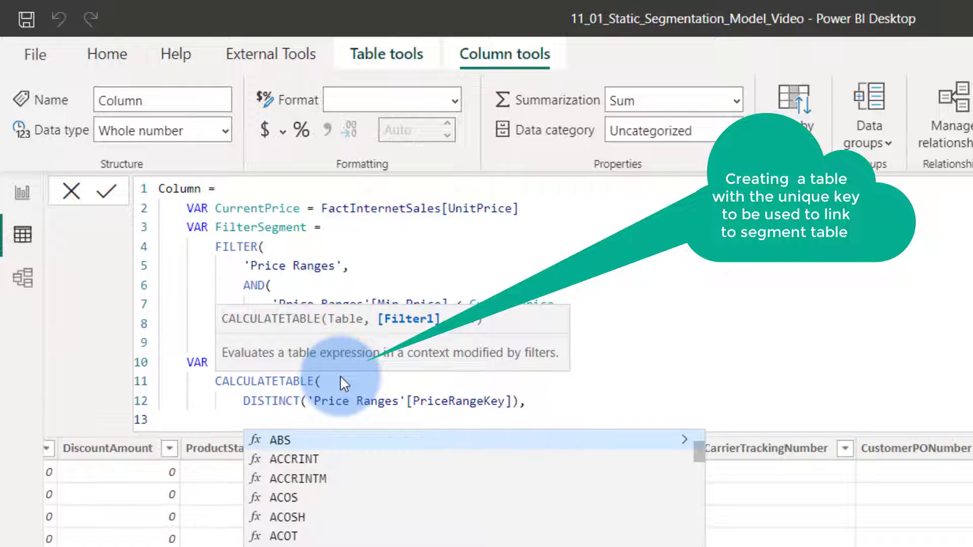
pyautogui.write('Filt')
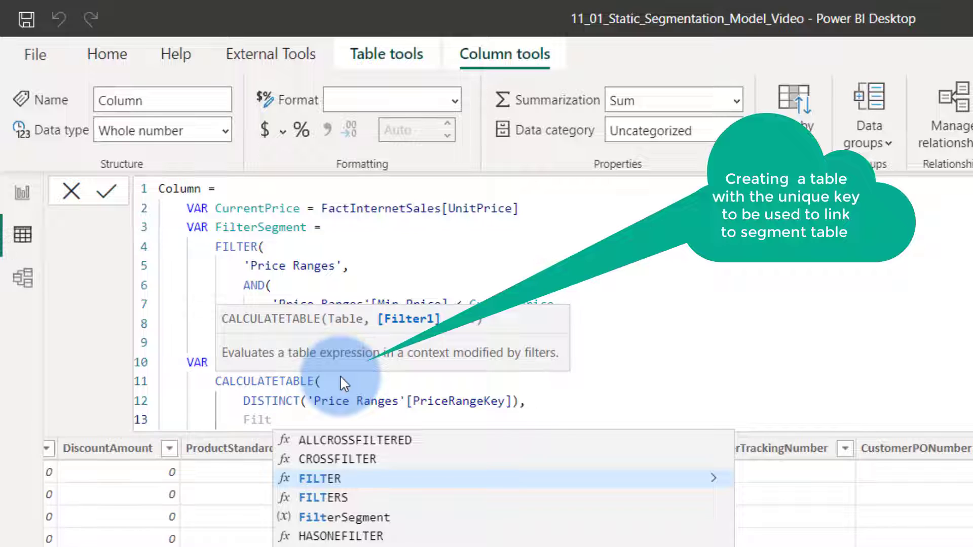
pyautogui.write('FilterSegment')
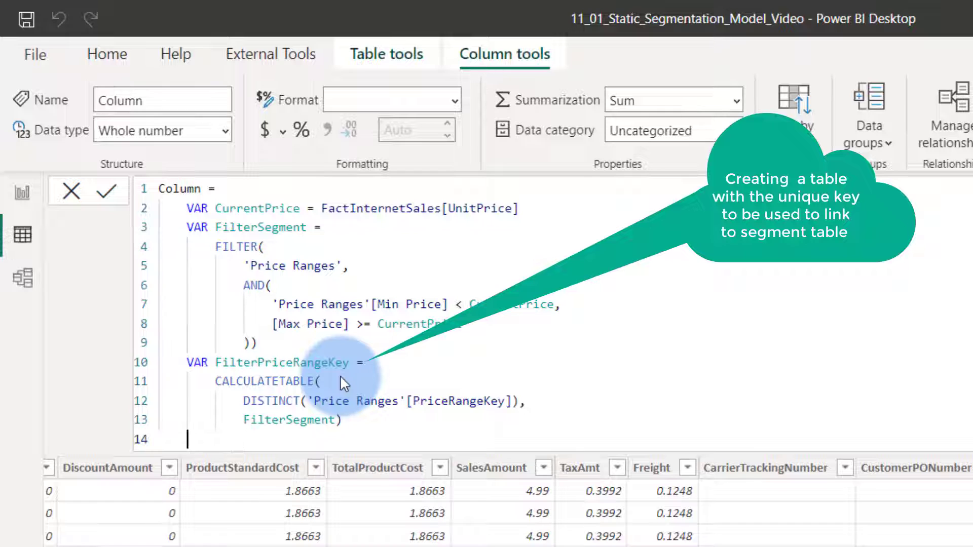
pyautogui.write('VAR')
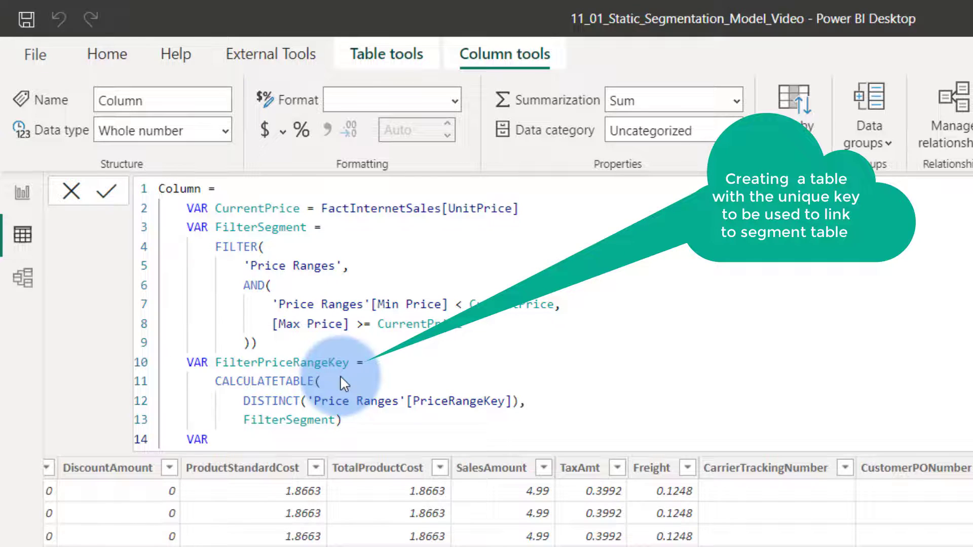
# Step: Define VAR Result = IF(COUNTROWS(FilterPriceRangeKey) = 1, FilterPriceRangeKey, ERROR("More than one Key"))
pyautogui.write('R')
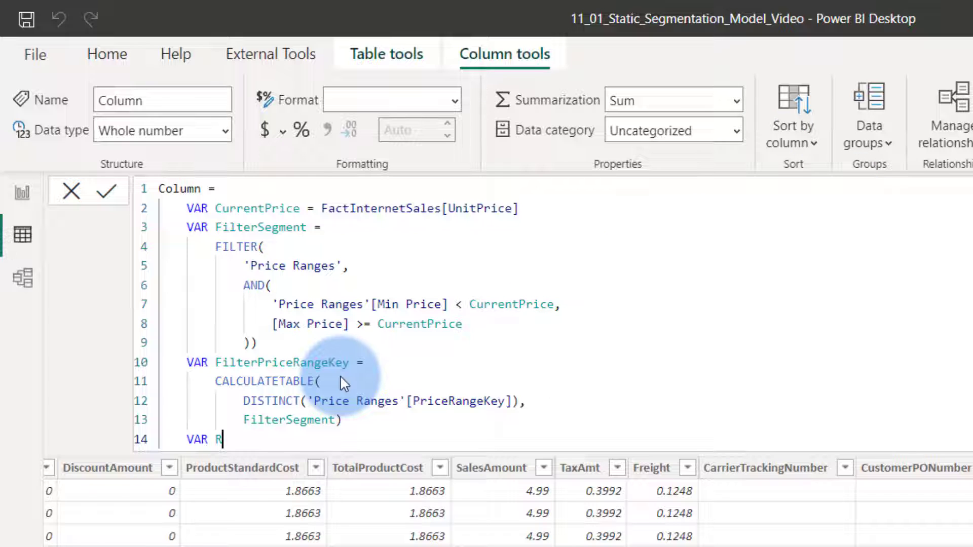
pyautogui.write('esult =')
pyautogui.write('IF(')
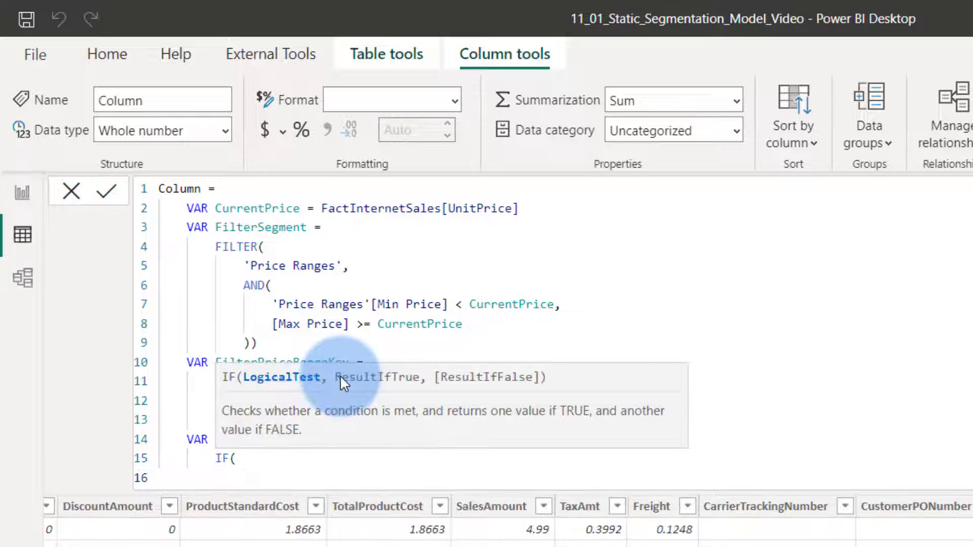
pyautogui.write('COUNTROWS(')
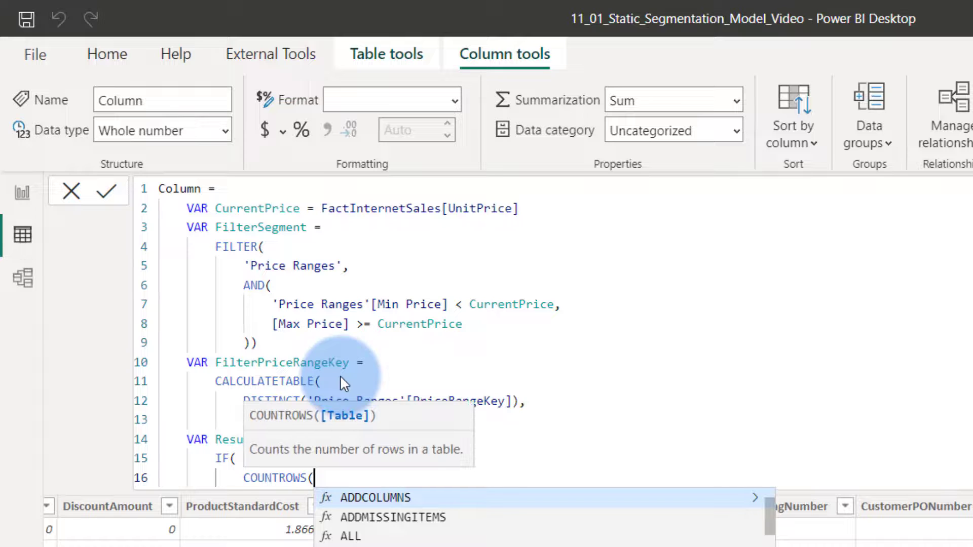
pyautogui.write('FilterPriceRangeKey) = 1')
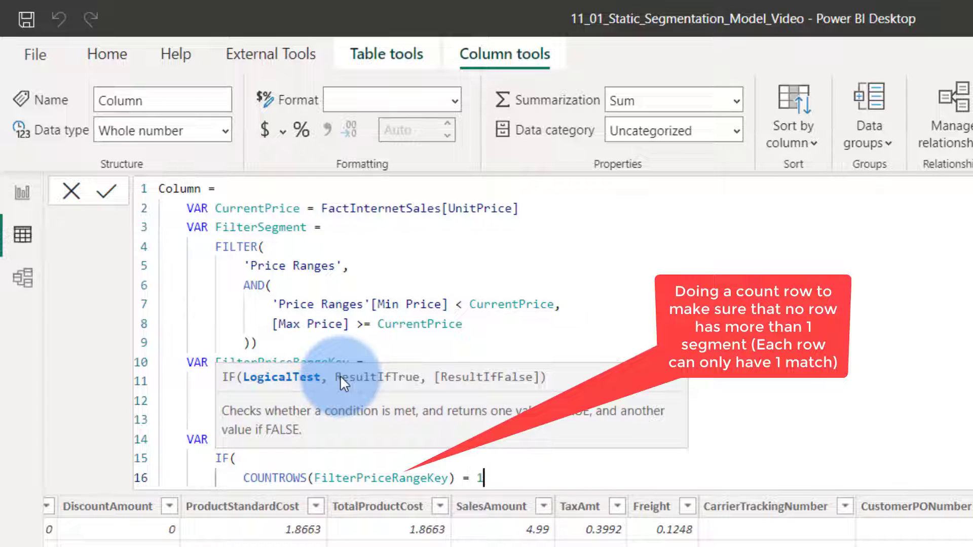
pyautogui.write(',')
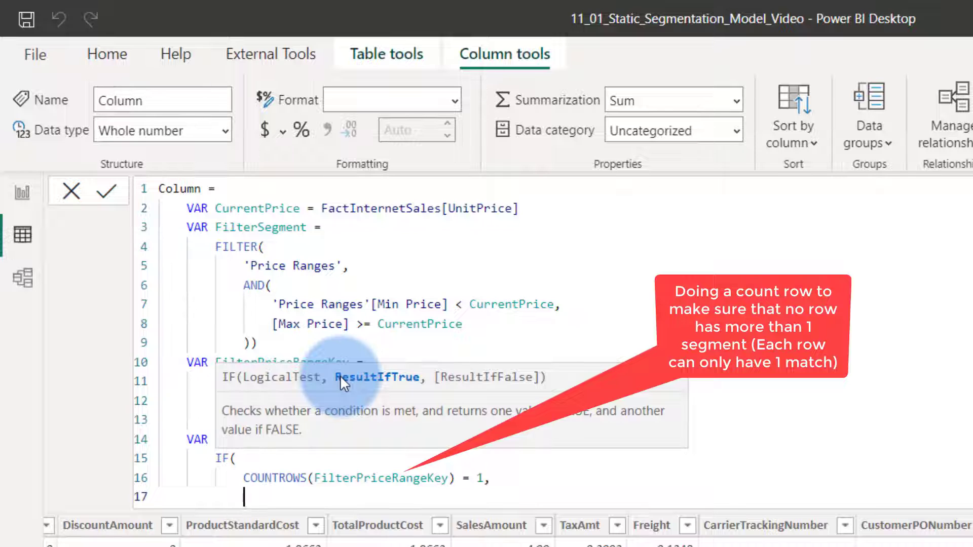
pyautogui.write('Filter')
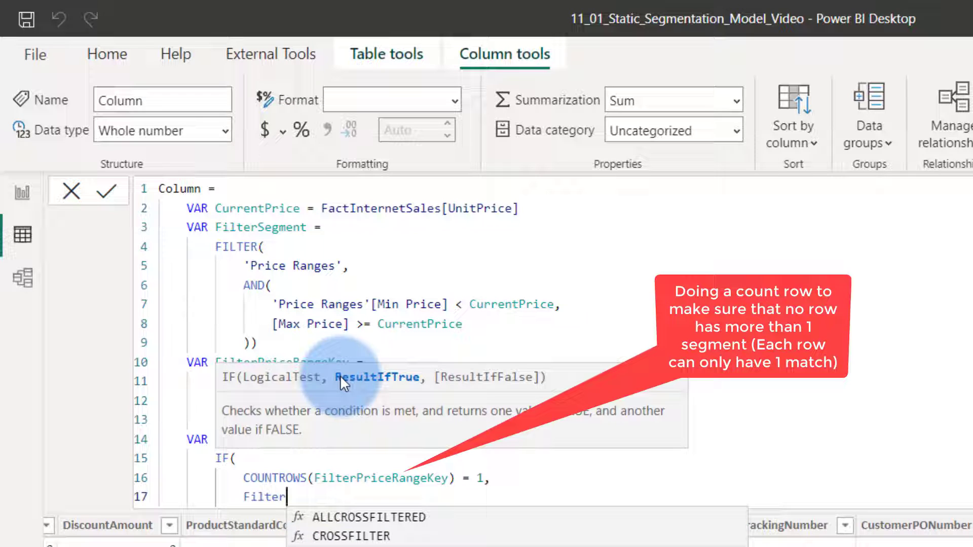
pyautogui.write('PriceRangeKey,')
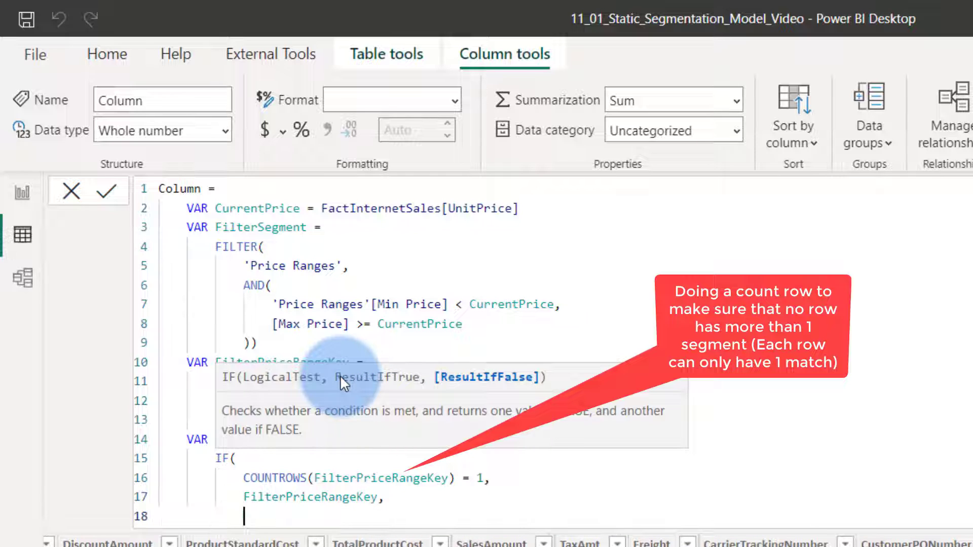
pyautogui.write('ERROR(')
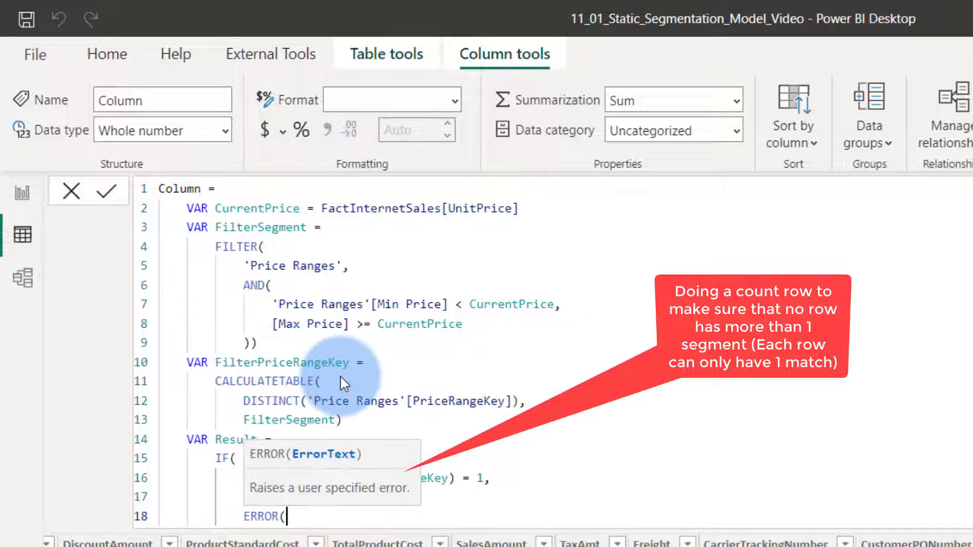
pyautogui.write('"M')
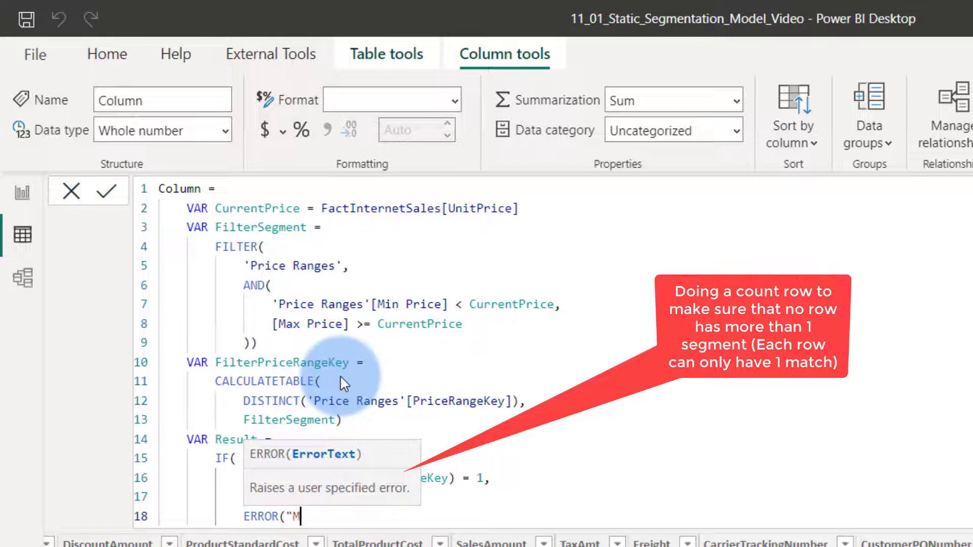
pyautogui.write('ore than one Key')
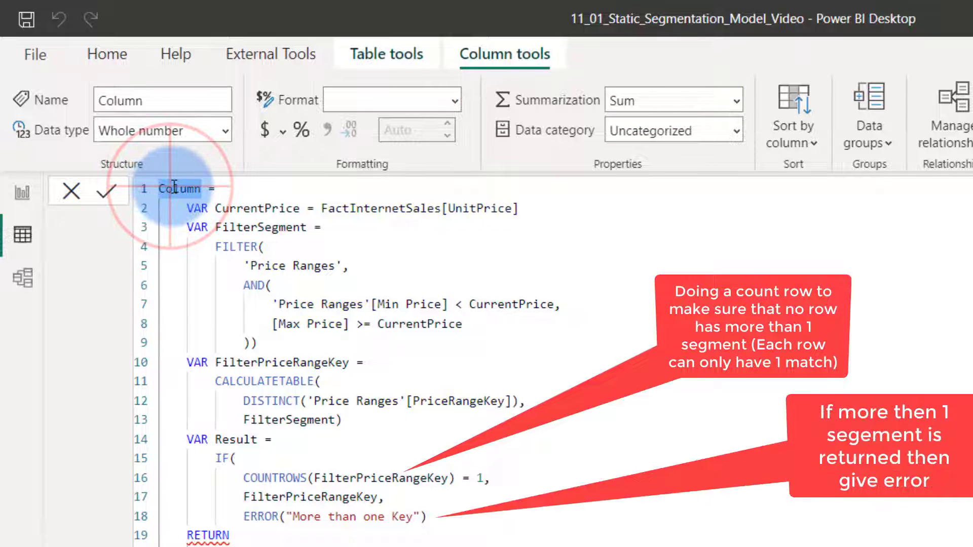
# Step: Name the column PriceRangeKey, return Result, and commit it to FactInternetSales
pyautogui.write('PriceRangeKey =')
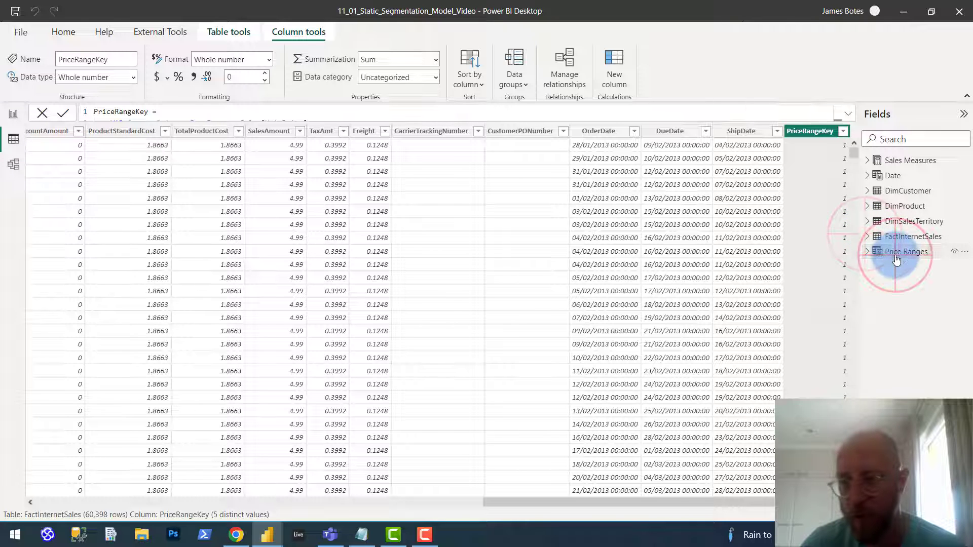
# Step: Relate FactInternetSales[PriceRangeKey] to the Price Ranges table in Model view
pyautogui.click(904, 251)
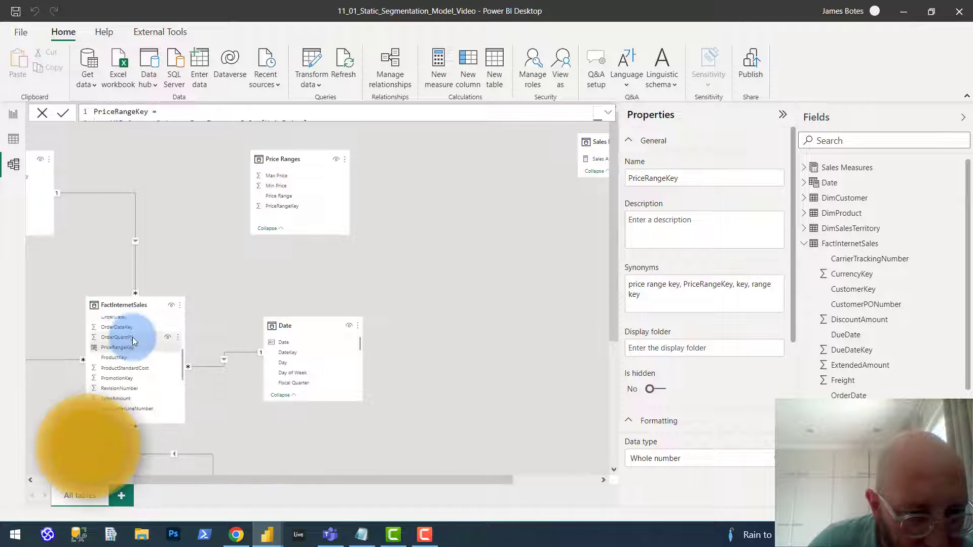
pyautogui.scroll(-3)
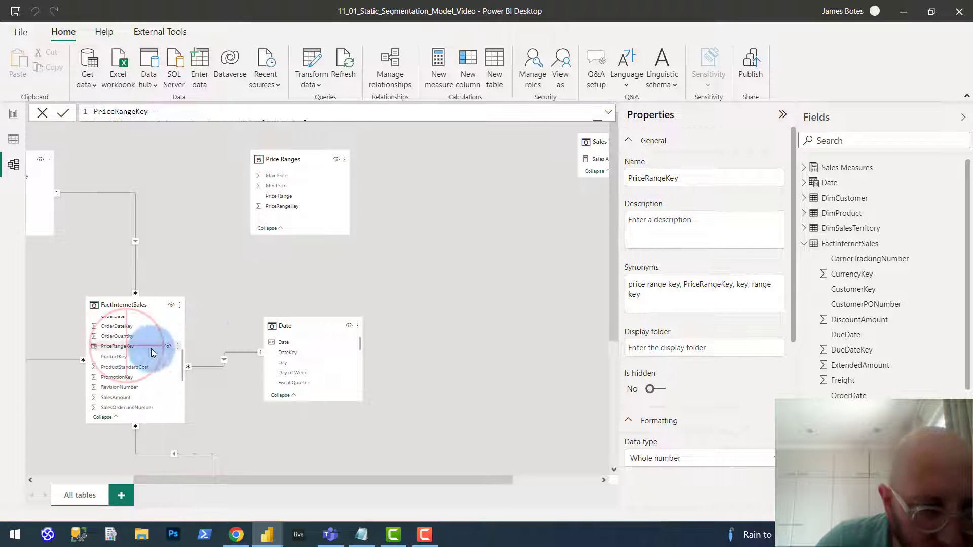
pyautogui.moveTo(115, 346); pyautogui.dragTo(294, 231)
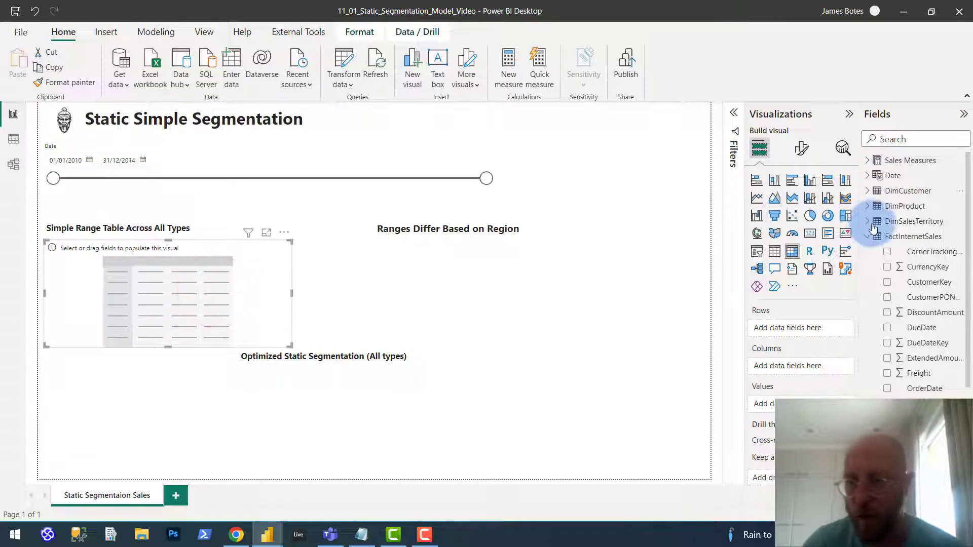
# Step: Add Price Range to the Sales Amount matrix, narrow the date slicer, and view the Price Ranges data
pyautogui.click(868, 237)
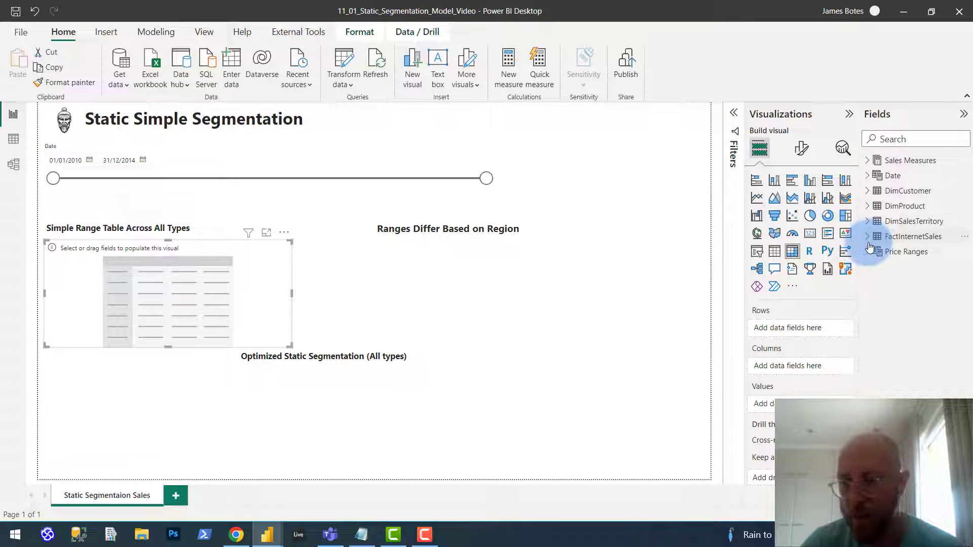
pyautogui.click(868, 251)
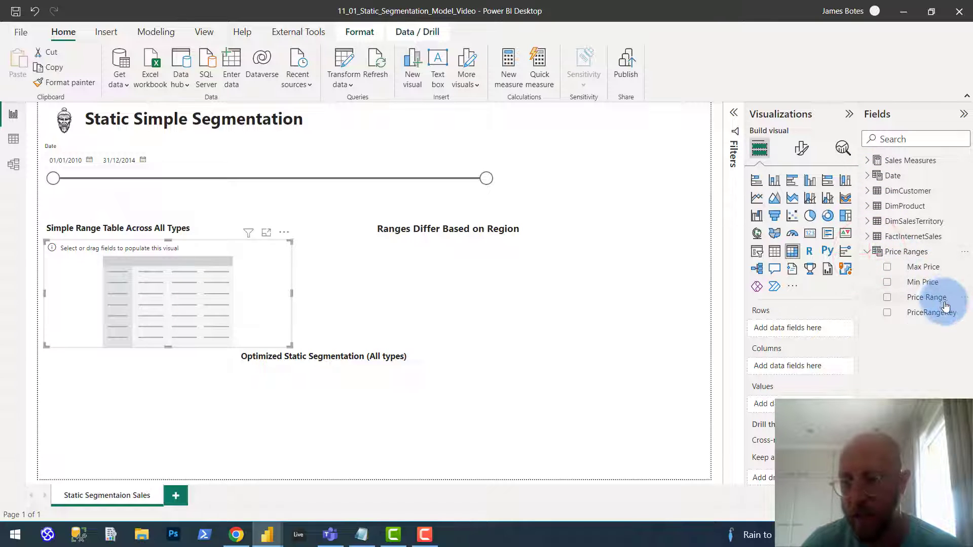
pyautogui.click(886, 297)
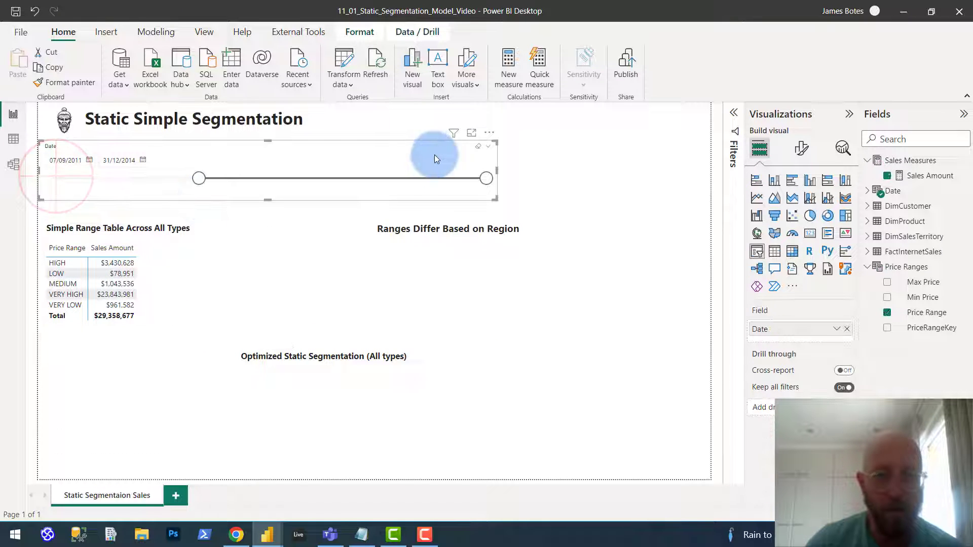
pyautogui.moveTo(485, 179); pyautogui.dragTo(277, 178)
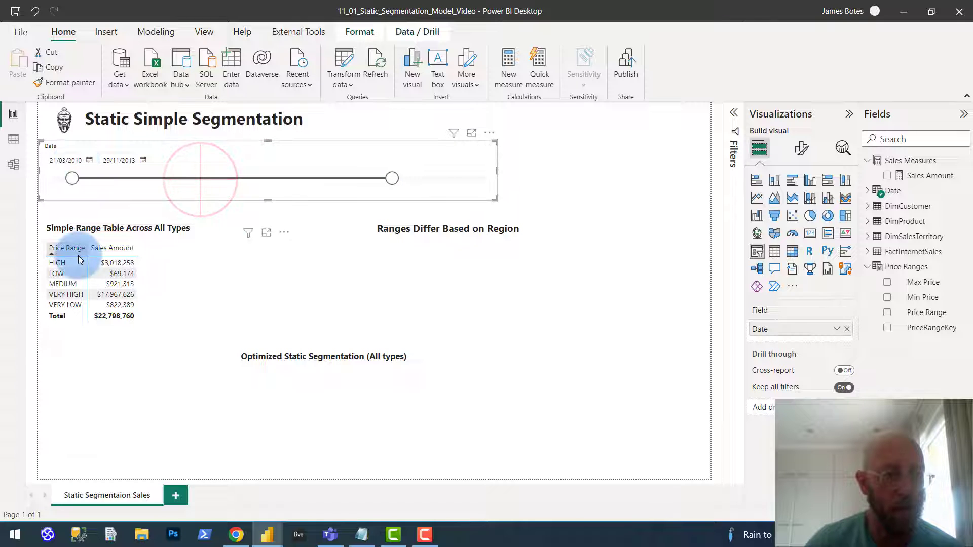
pyautogui.click(13, 138)
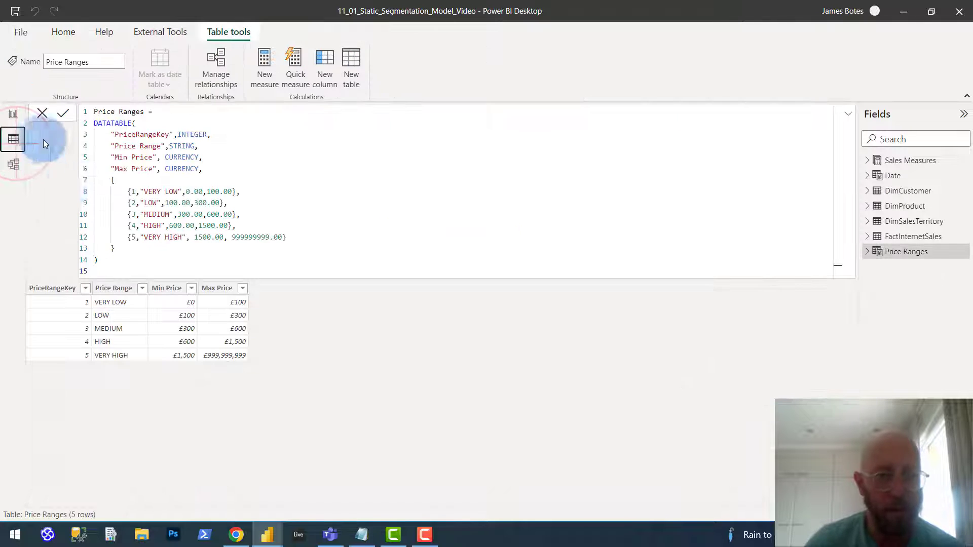